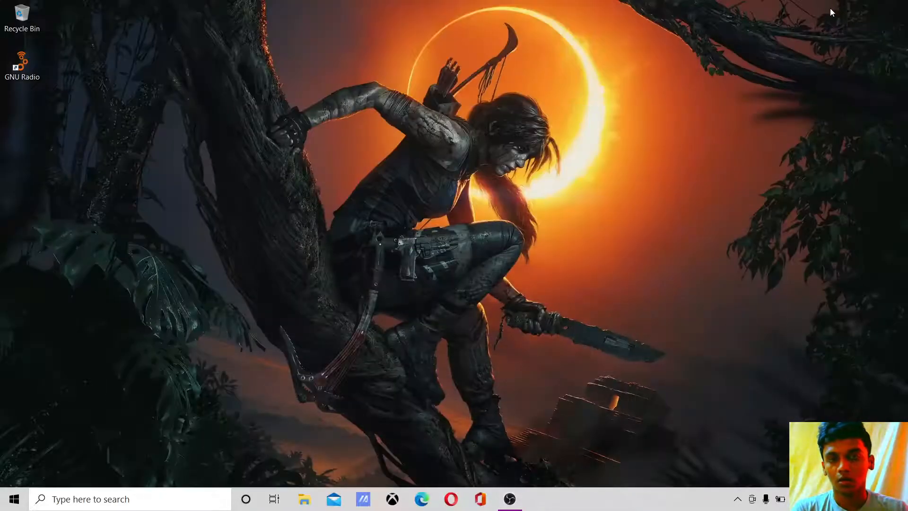
pyautogui.moveTo(780, 115)
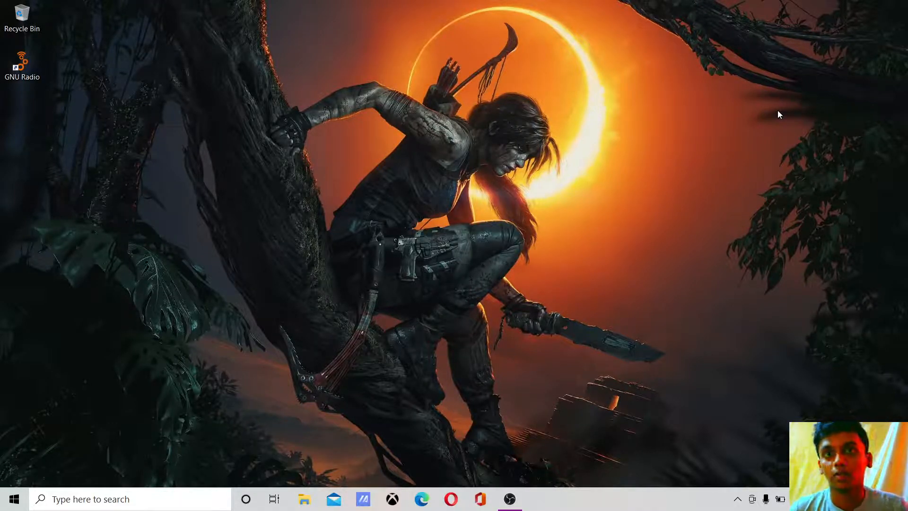
pyautogui.moveTo(653, 152)
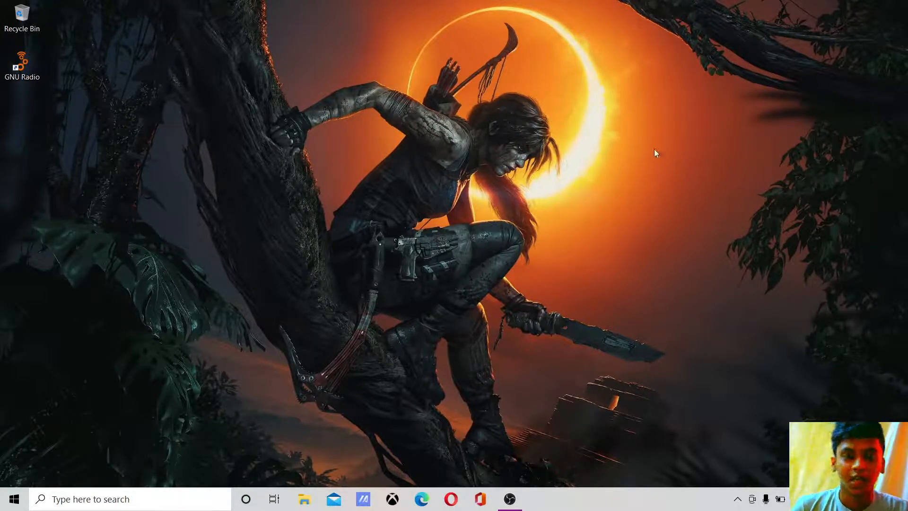
pyautogui.moveTo(524, 133)
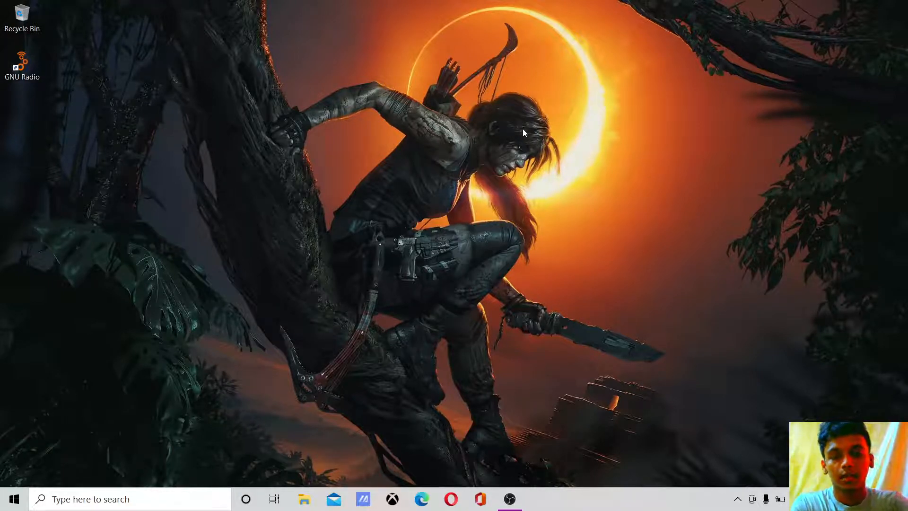
# Launch Armoury Crate from search and view its Update Center with everything up to date.
pyautogui.click(129, 499)
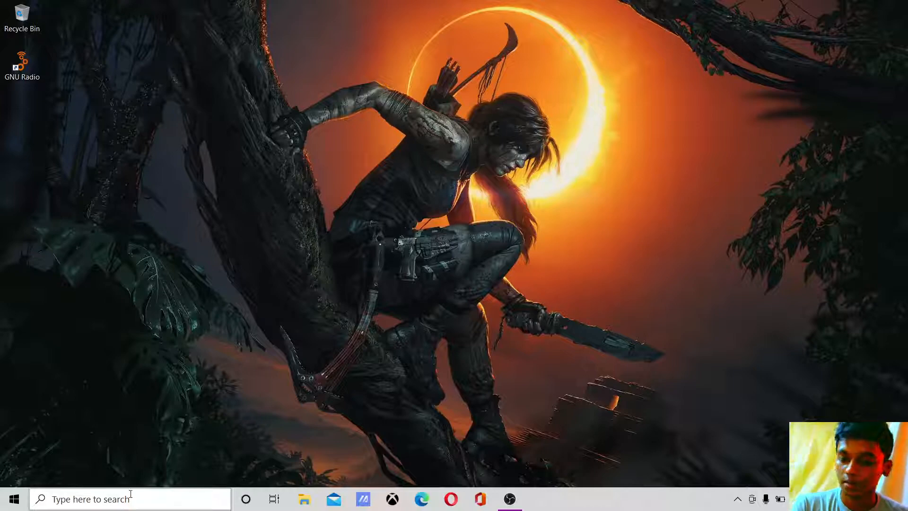
pyautogui.moveTo(175, 442)
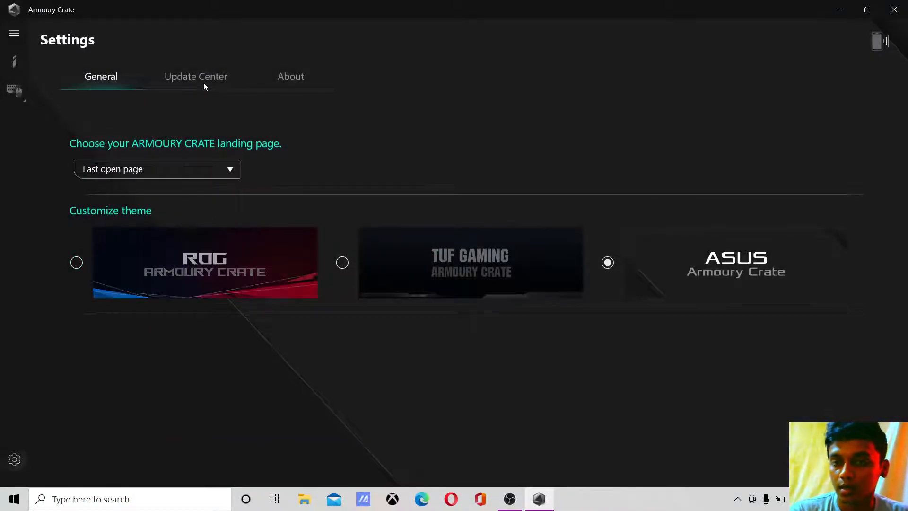
pyautogui.click(196, 75)
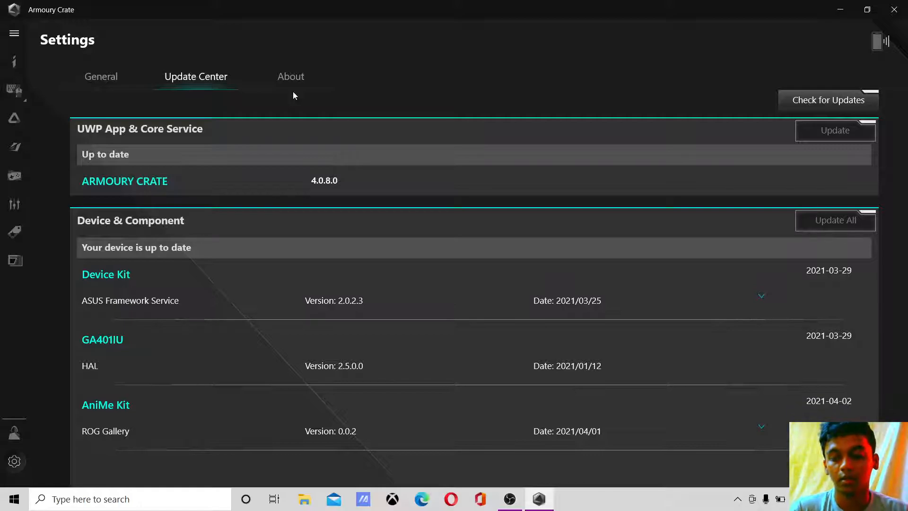
pyautogui.moveTo(551, 100)
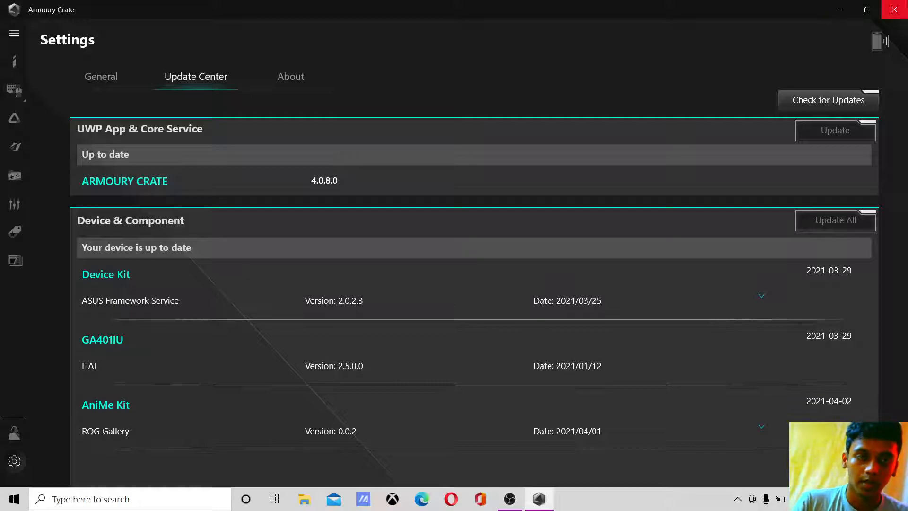
# Close Armoury Crate and maximise Task Manager to show all process columns.
pyautogui.click(894, 8)
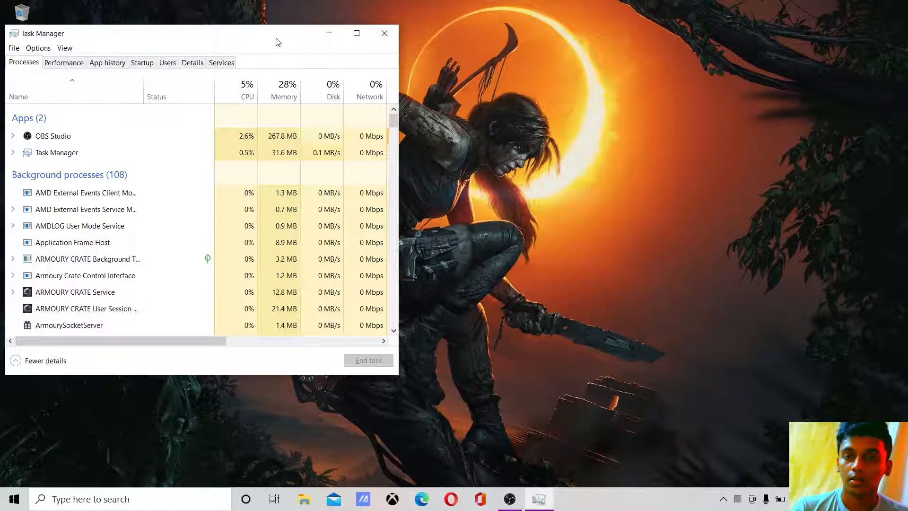
pyautogui.click(356, 33)
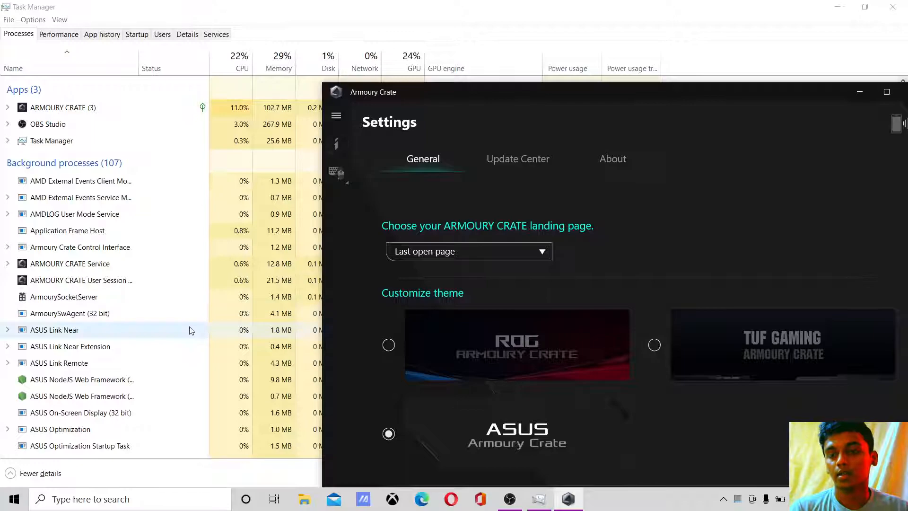
# Inspect the ARMOURY CRATE User Session process options without ending it and review the list.
pyautogui.rightClick(80, 280)
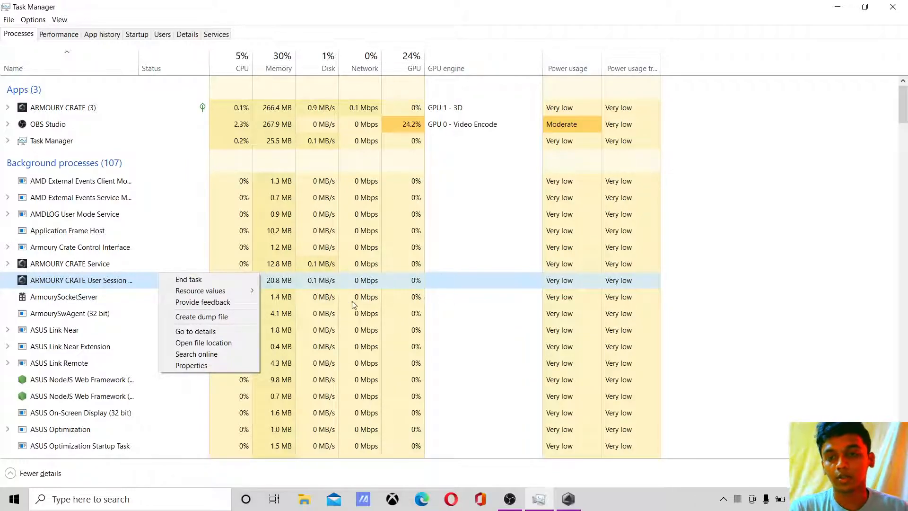
pyautogui.moveTo(752, 259)
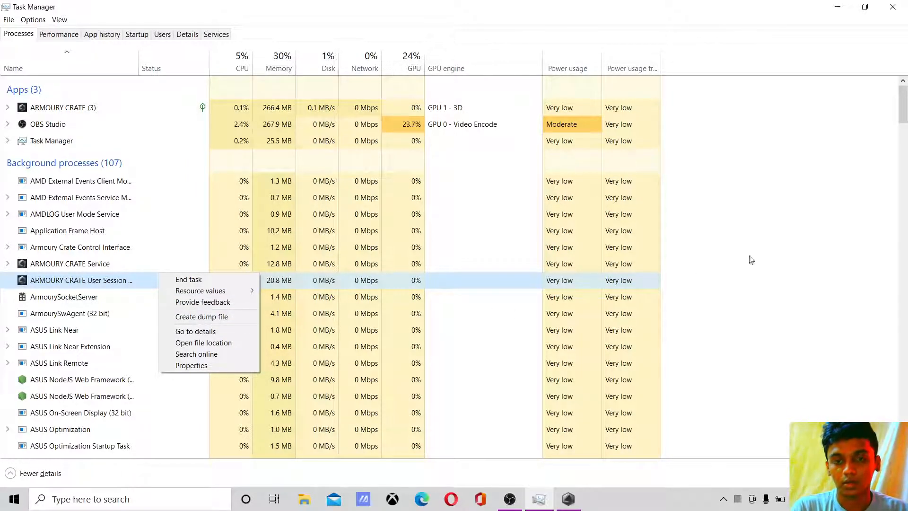
pyautogui.moveTo(705, 160)
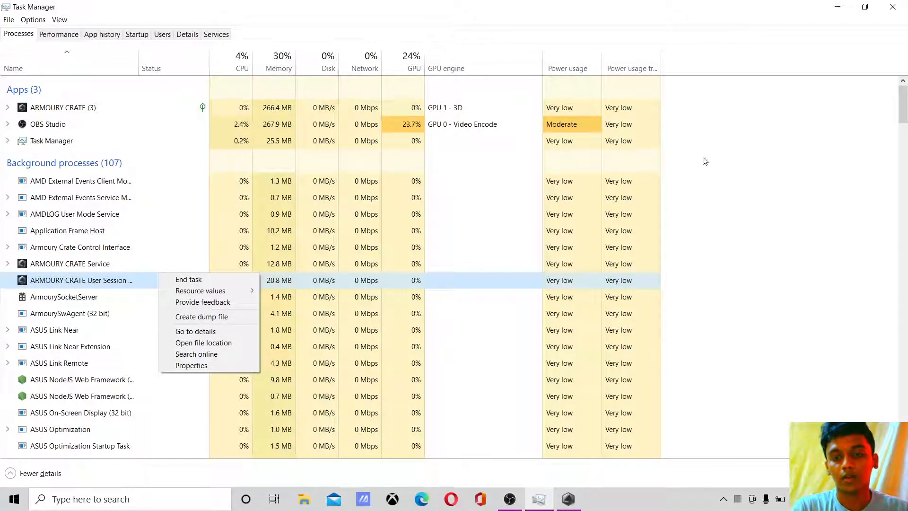
pyautogui.click(756, 181)
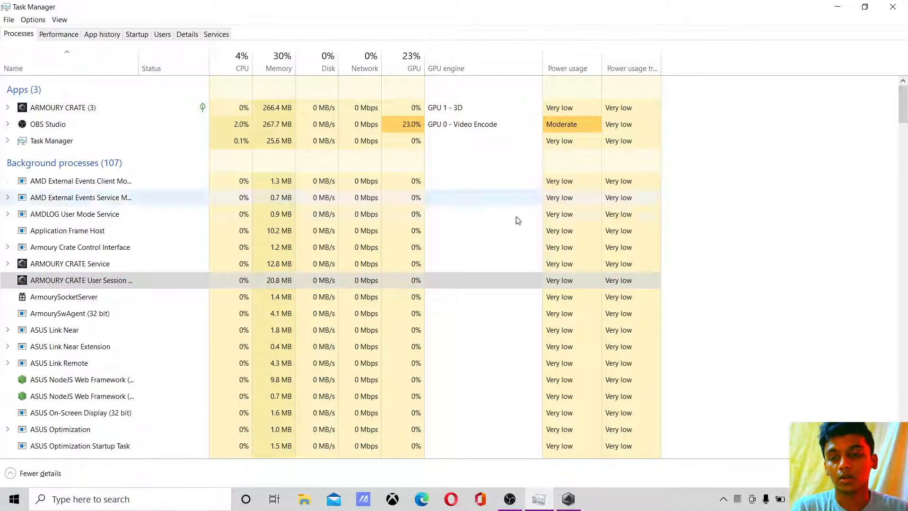
pyautogui.scroll(-3)
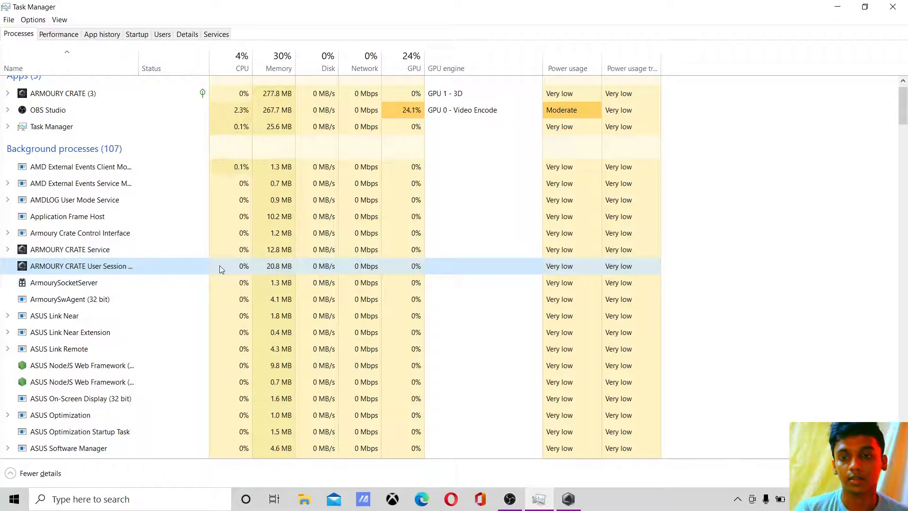
pyautogui.scroll(-3)
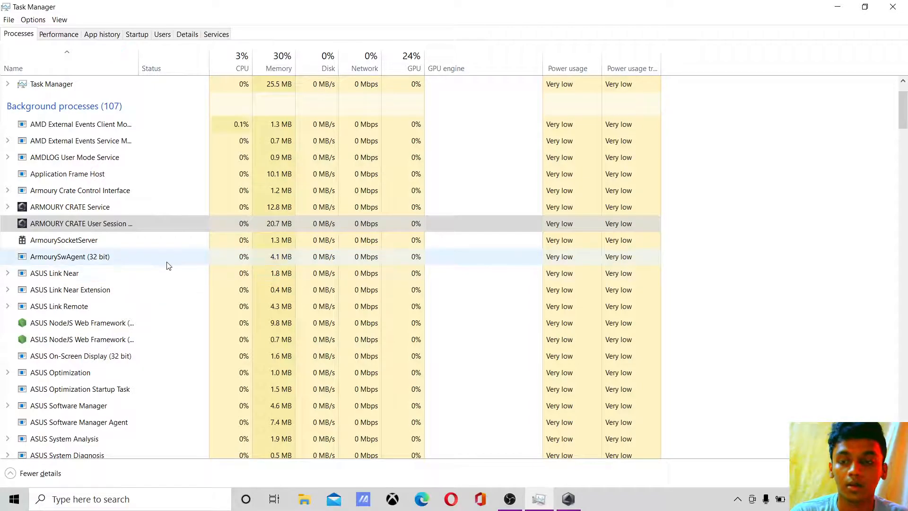
pyautogui.moveTo(137, 276)
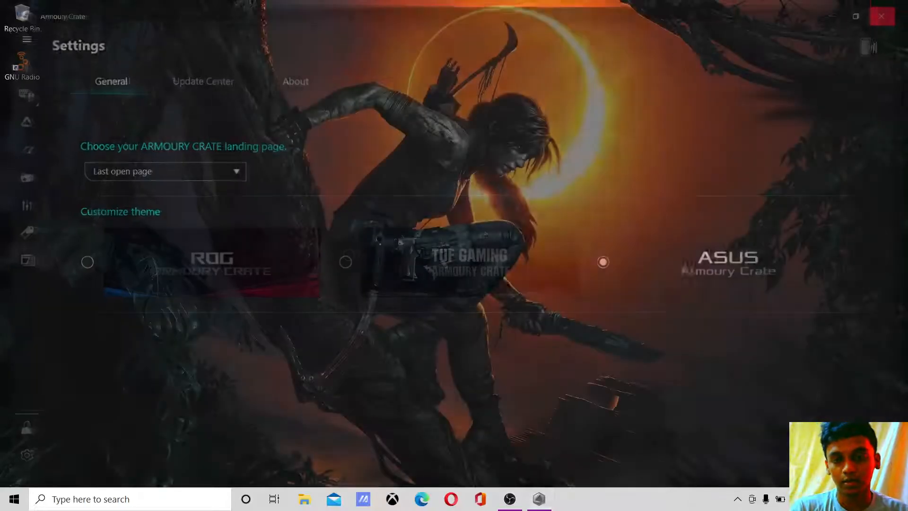
# Close the Armoury Crate window before opening Run with REGEDIT.
pyautogui.click(884, 16)
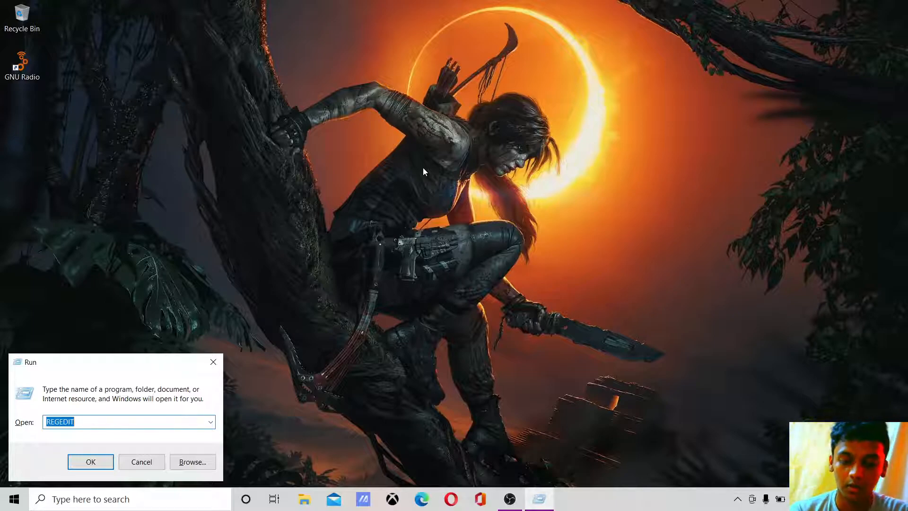
# Launch Registry Editor and expand HKEY_LOCAL_MACHINE\SYSTEM to list its control set subkeys.
pyautogui.click(90, 461)
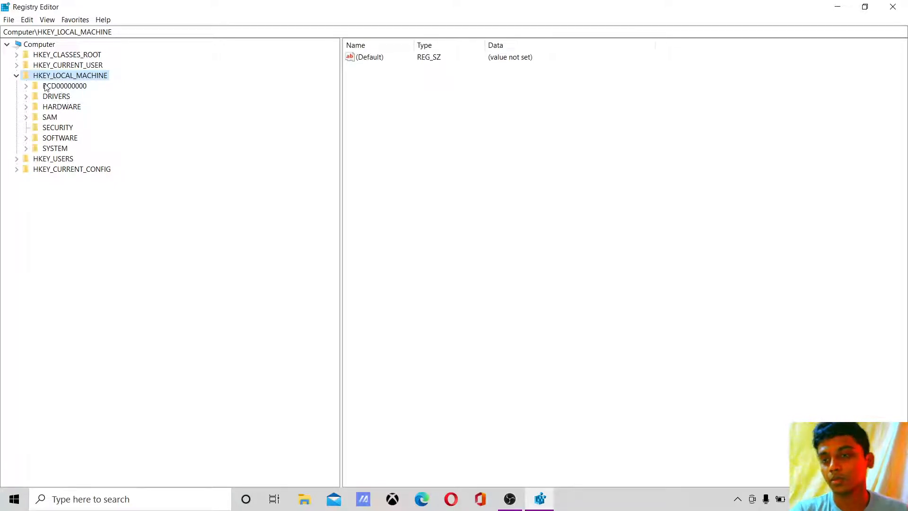
pyautogui.click(16, 76)
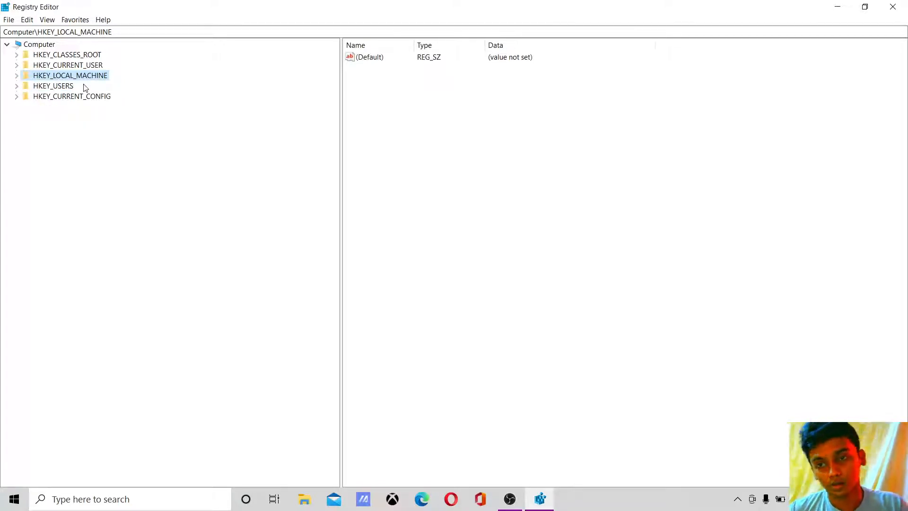
pyautogui.moveTo(99, 79)
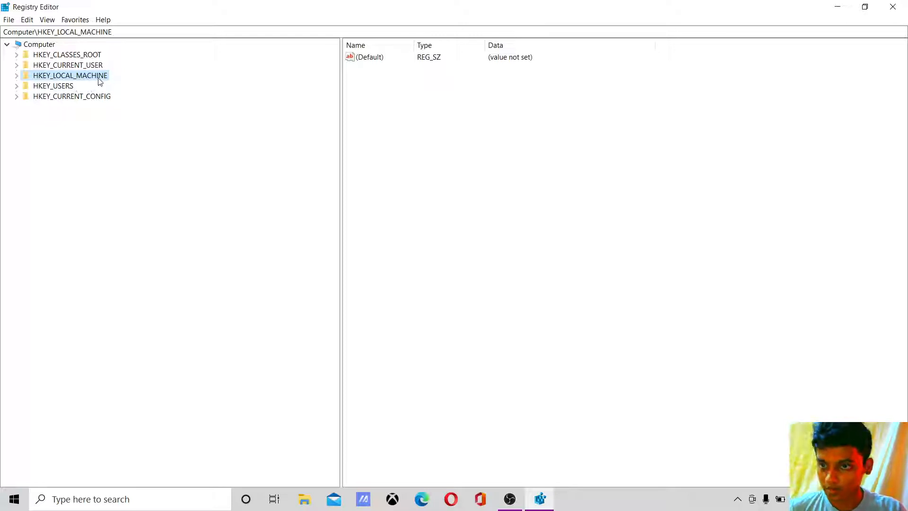
pyautogui.moveTo(84, 79)
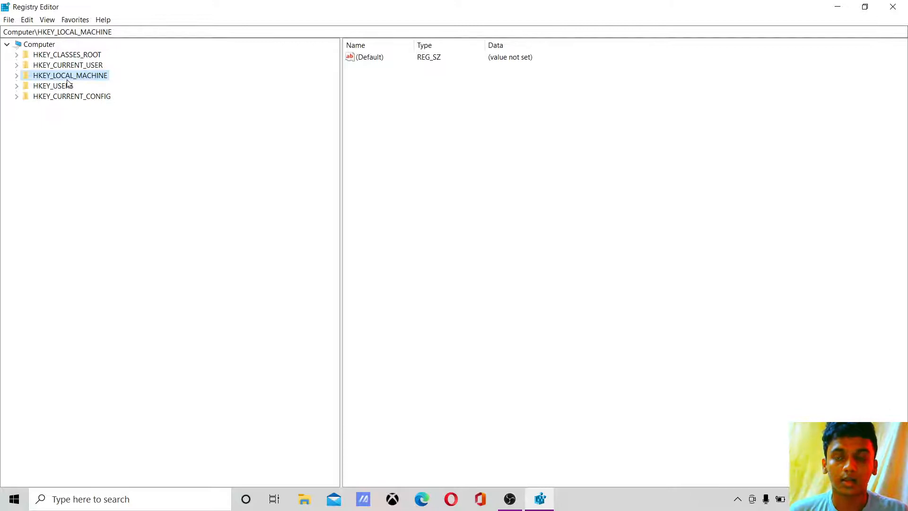
pyautogui.click(17, 76)
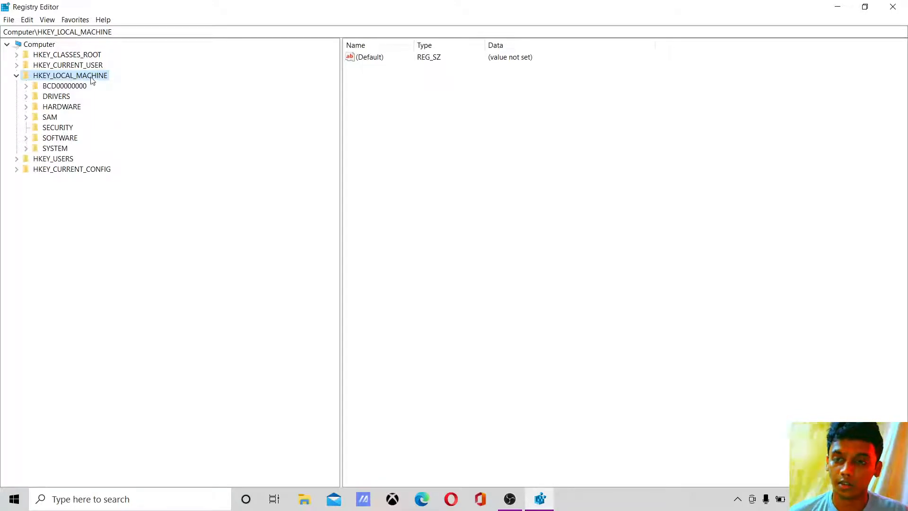
pyautogui.click(55, 148)
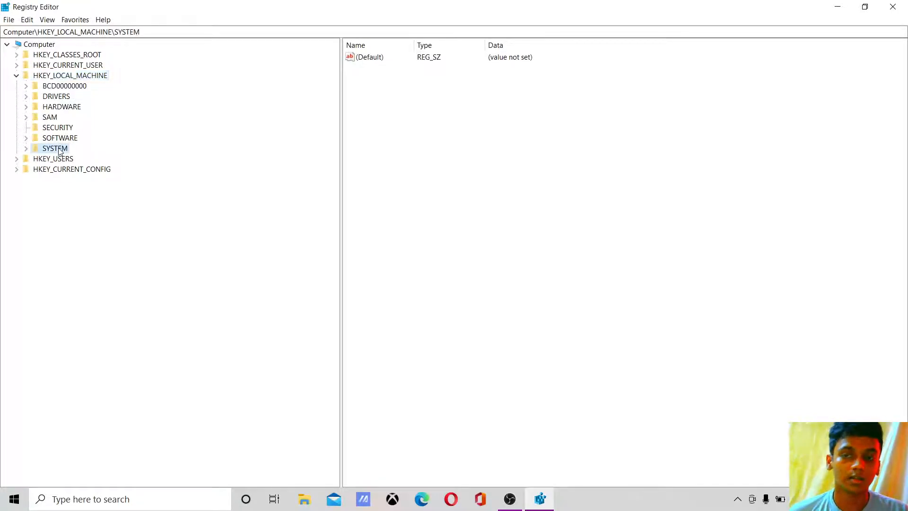
pyautogui.click(26, 148)
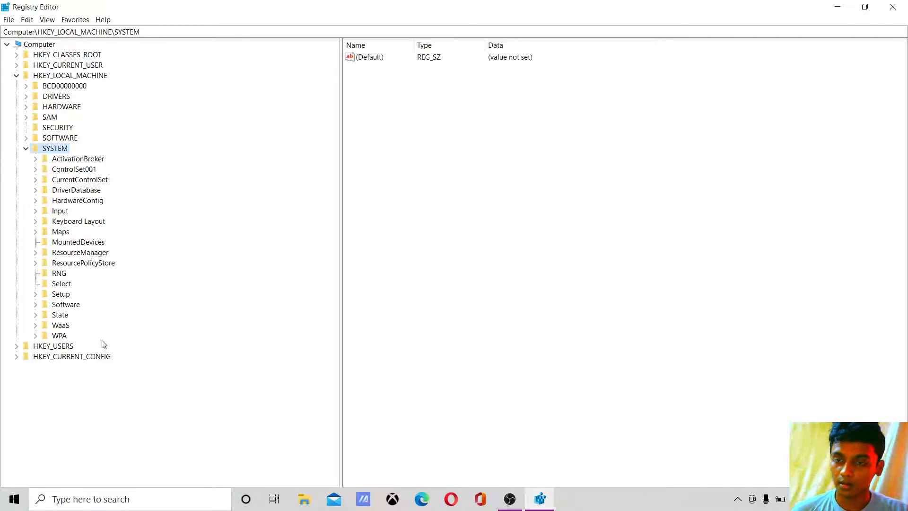
pyautogui.moveTo(84, 174)
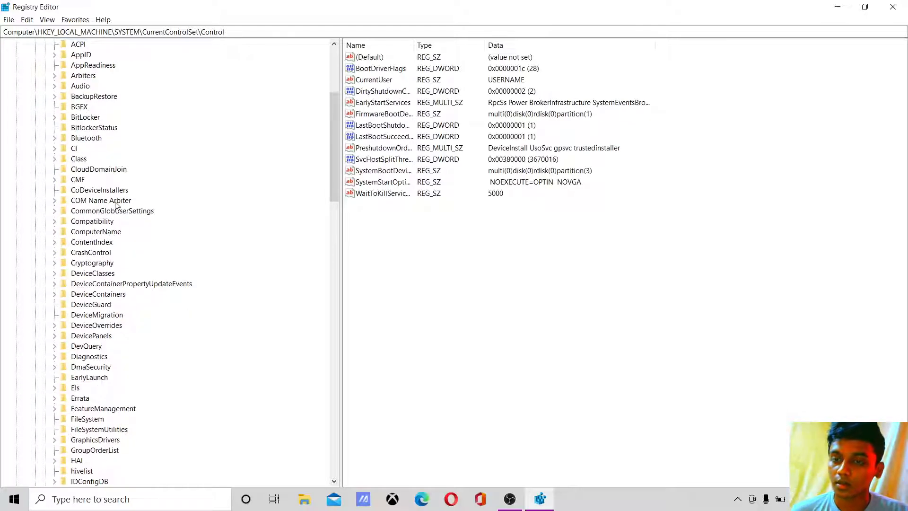
# Navigate down to CurrentControlSet\Control and expand the Power key.
pyautogui.scroll(-3)
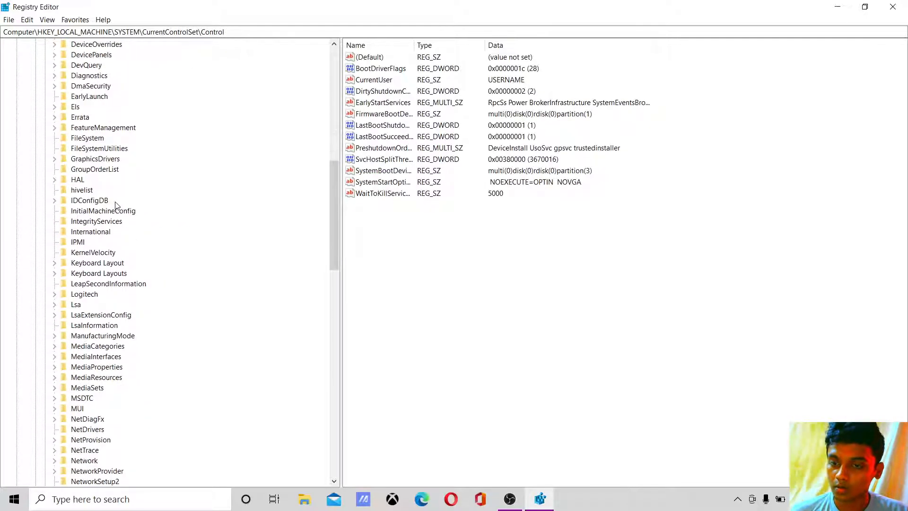
pyautogui.scroll(-3)
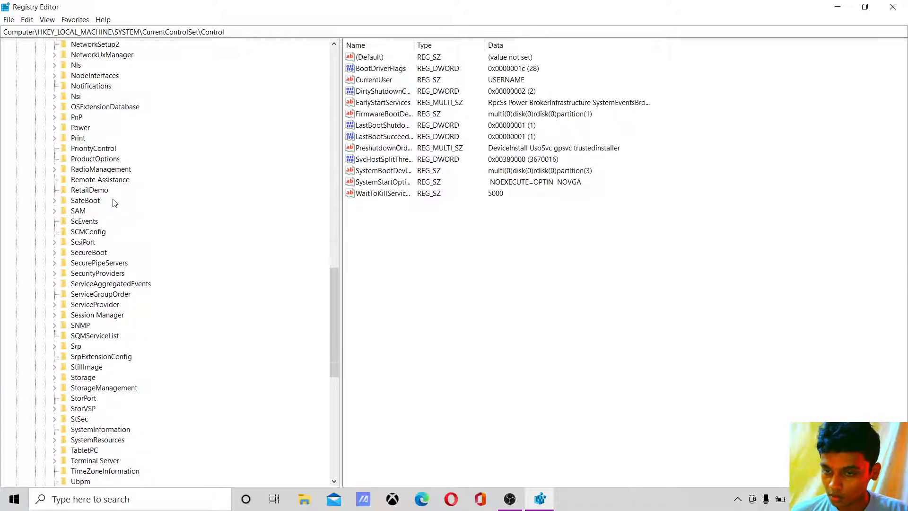
pyautogui.scroll(-3)
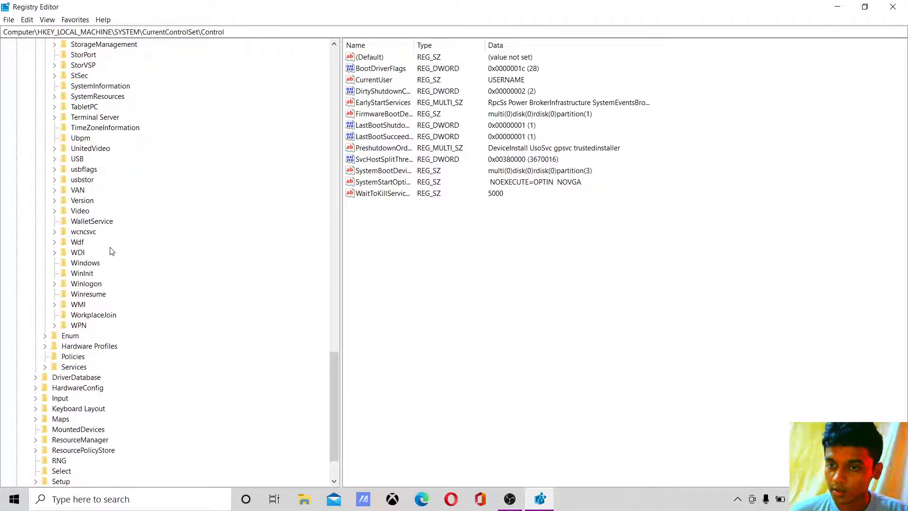
pyautogui.scroll(3)
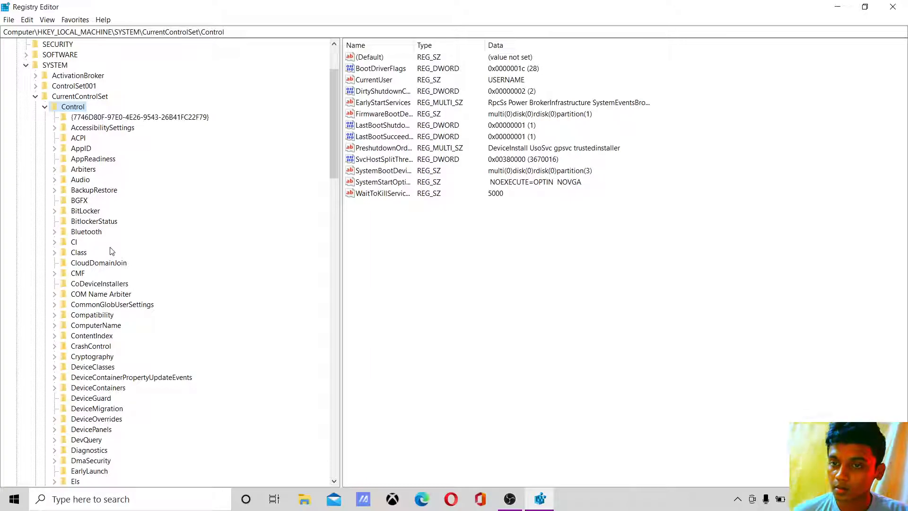
pyautogui.scroll(3)
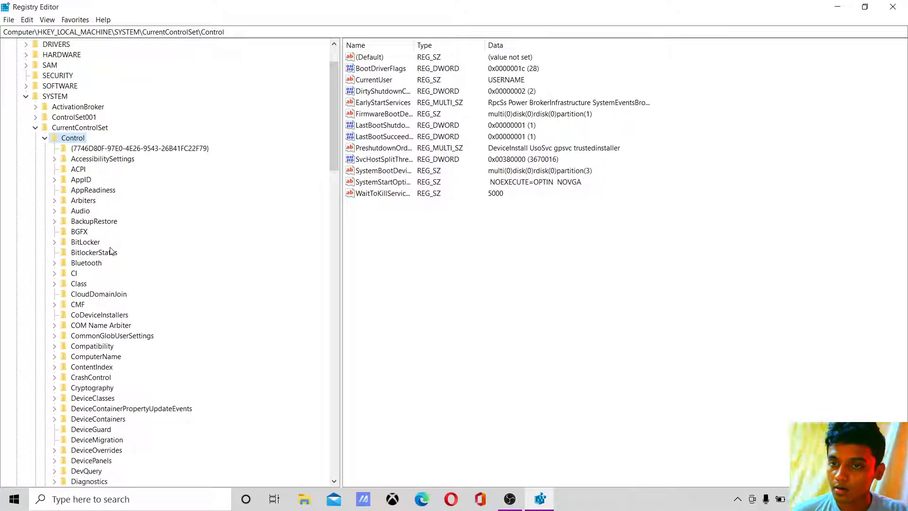
pyautogui.scroll(-3)
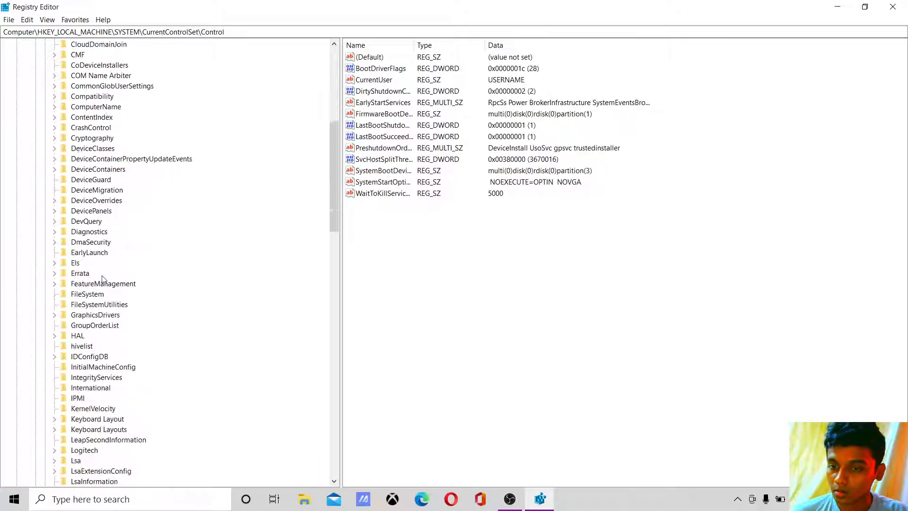
pyautogui.scroll(-3)
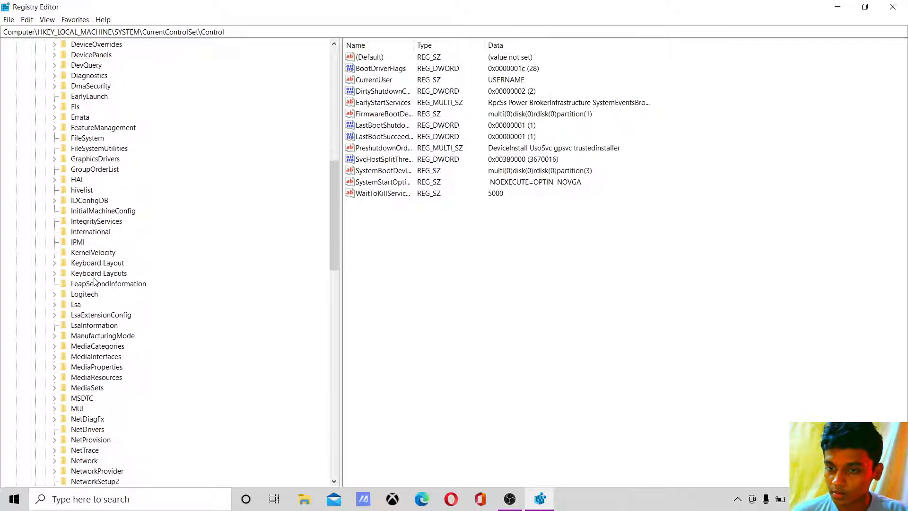
pyautogui.scroll(-3)
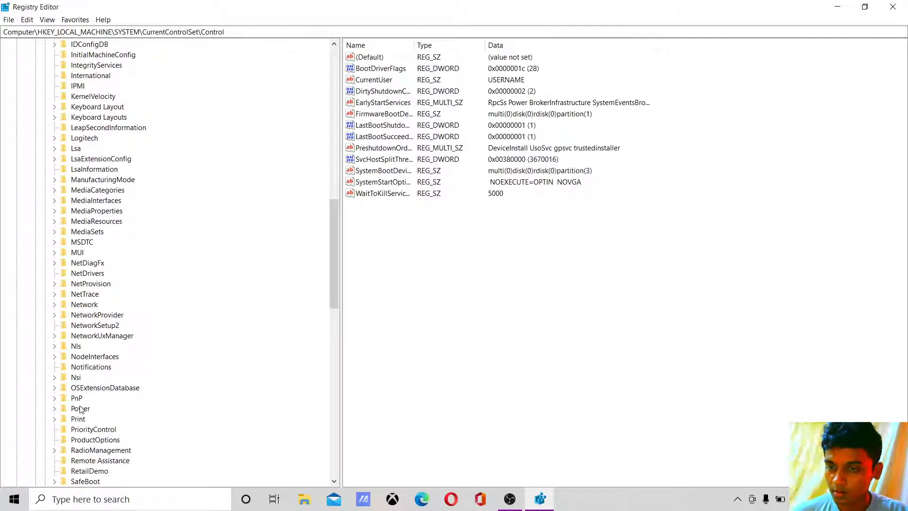
pyautogui.click(80, 409)
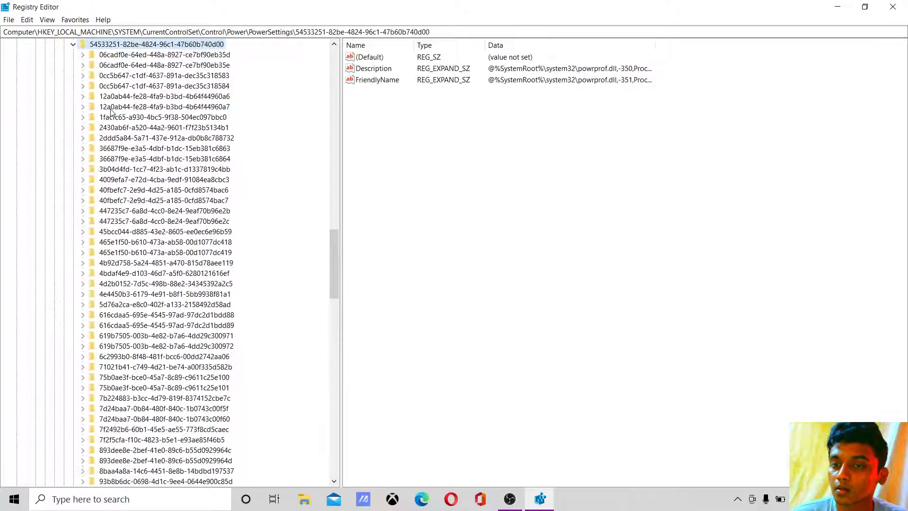
# Select PowerSettings key be337238-0d82-4146-a960-4f3749d470c7 showing Attributes = 1.
pyautogui.scroll(-3)
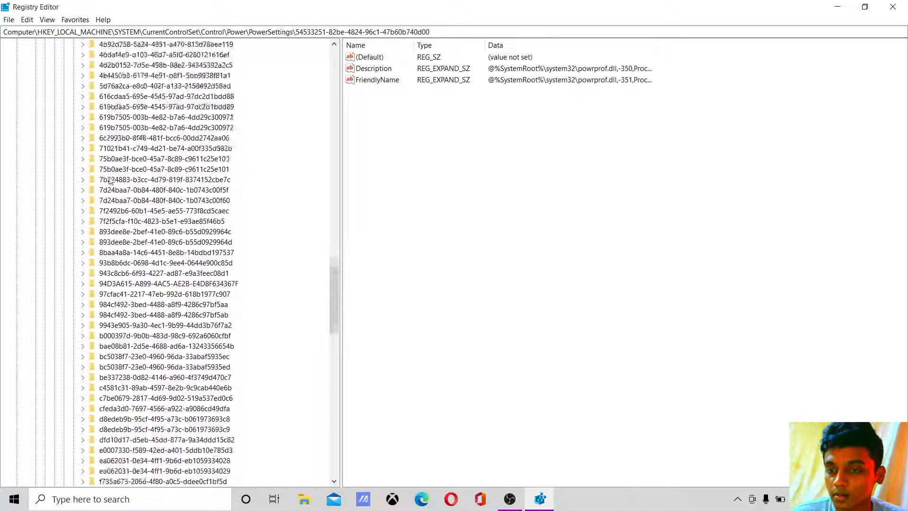
pyautogui.scroll(-3)
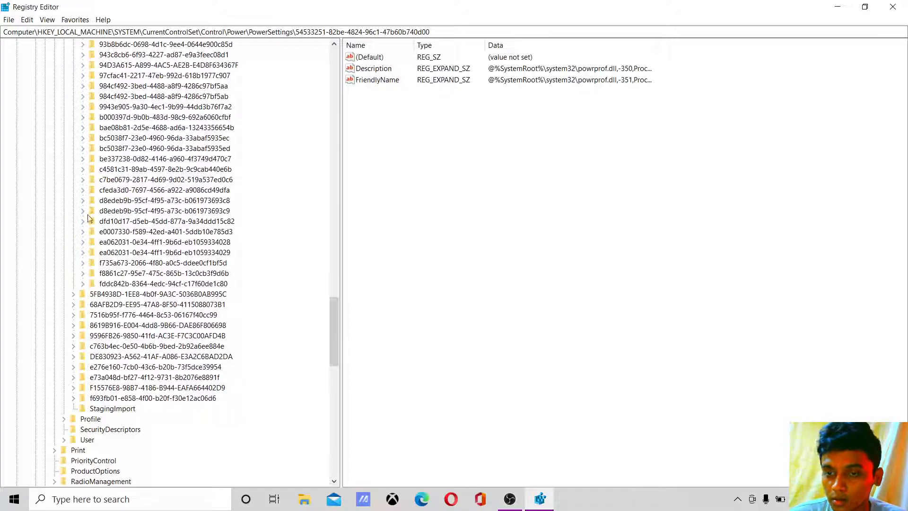
pyautogui.click(82, 159)
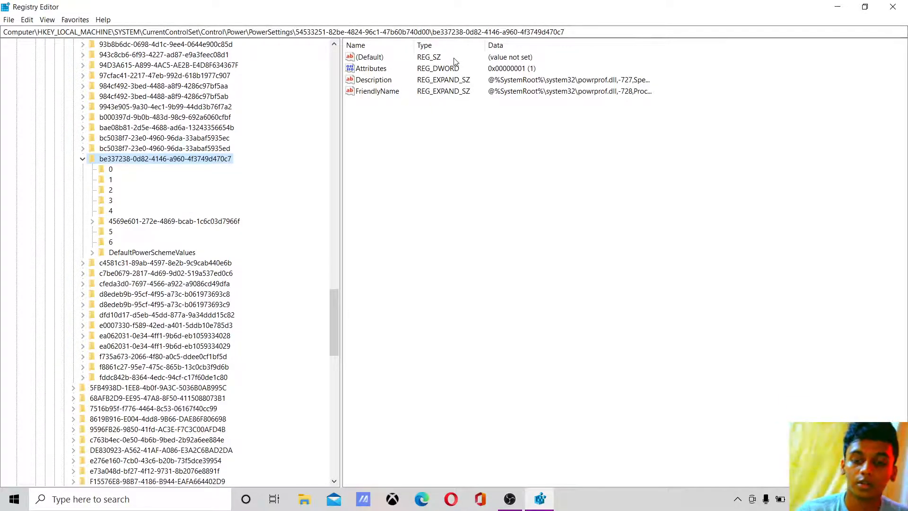
# Search 'pow', reach advanced Power Options and expand Processor power management lacking boost mode.
pyautogui.write('pow')
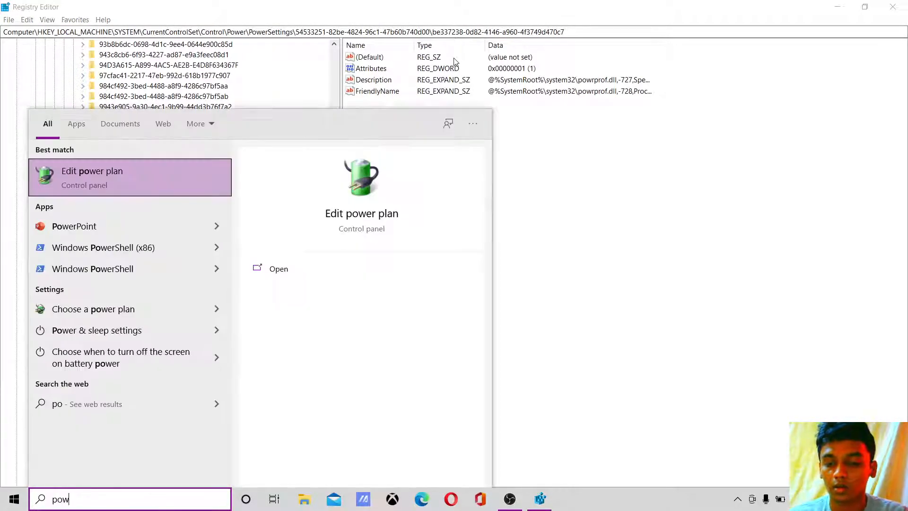
pyautogui.click(92, 177)
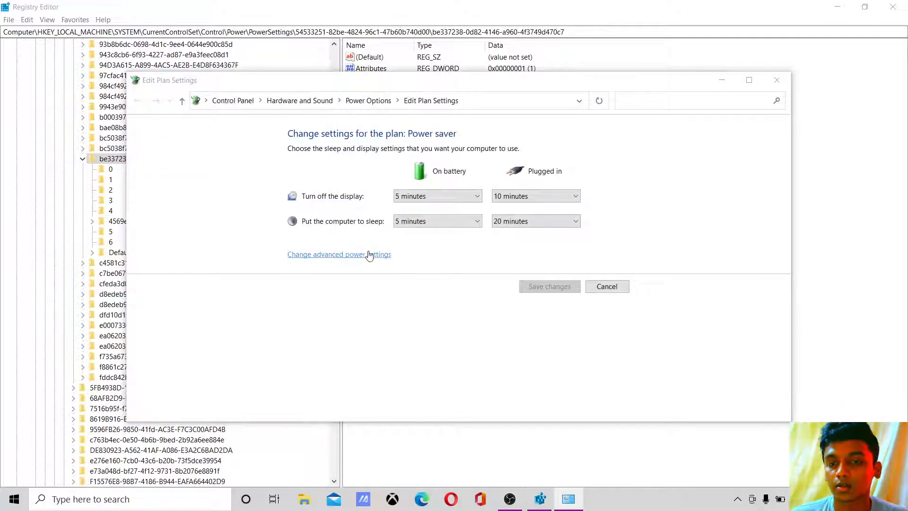
pyautogui.click(339, 255)
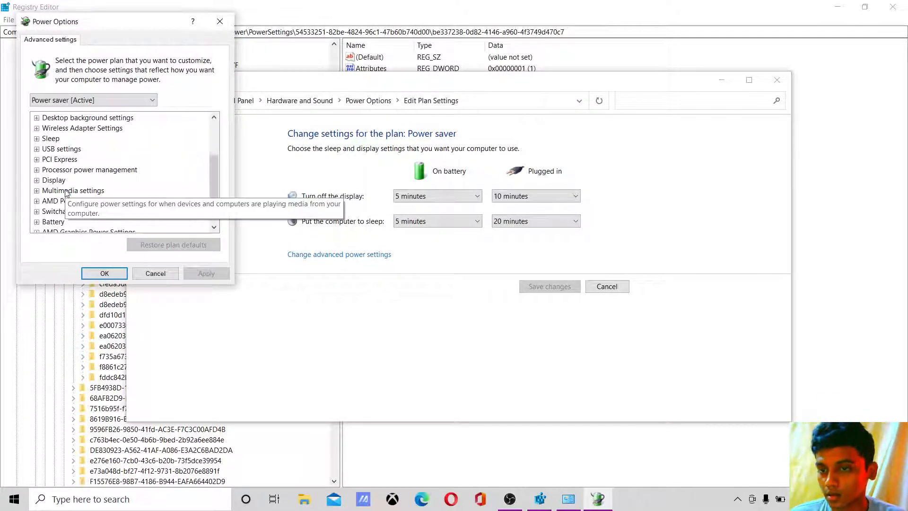
pyautogui.click(36, 169)
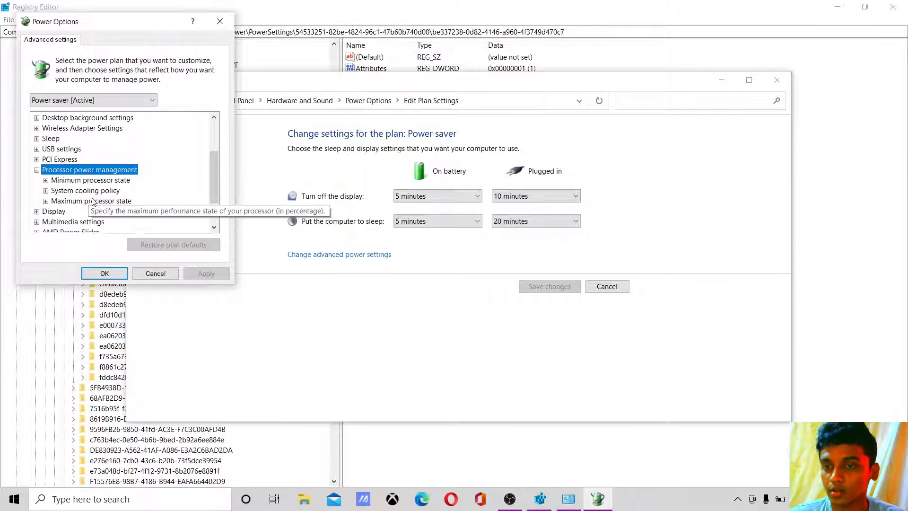
pyautogui.moveTo(397, 75)
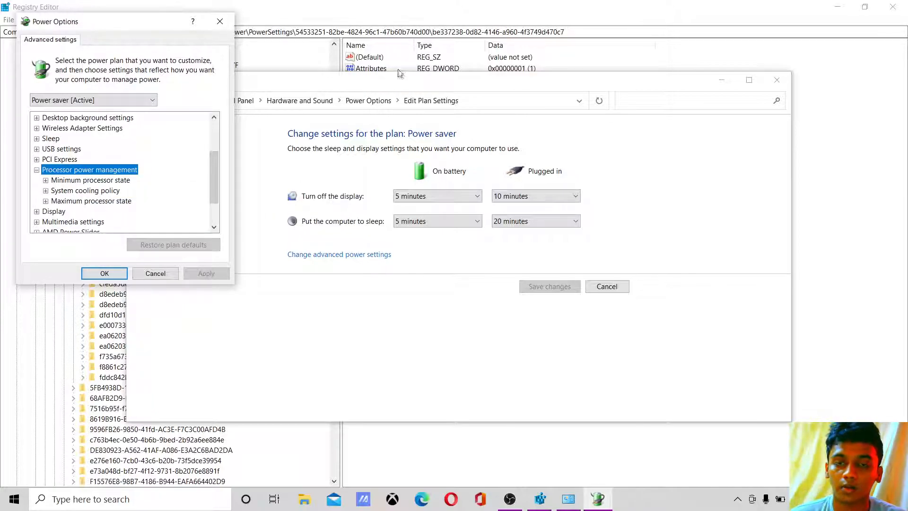
pyautogui.moveTo(125, 193)
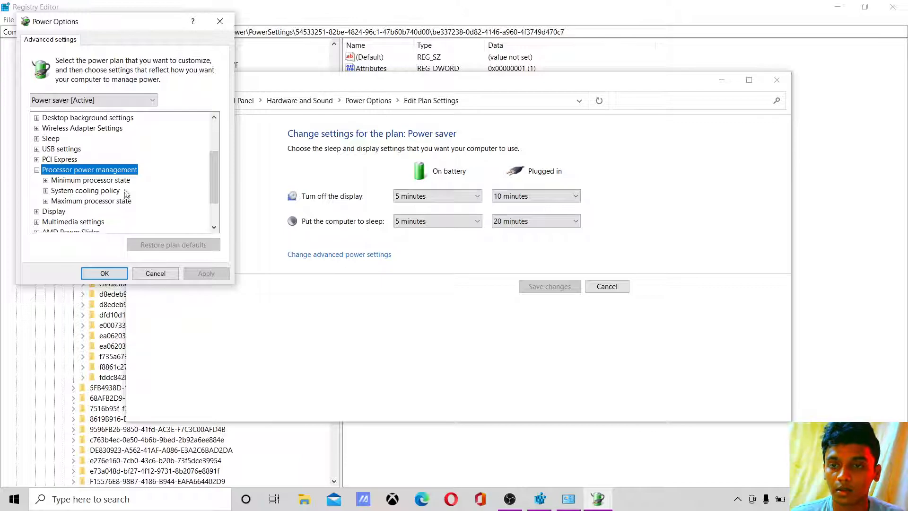
pyautogui.moveTo(106, 180)
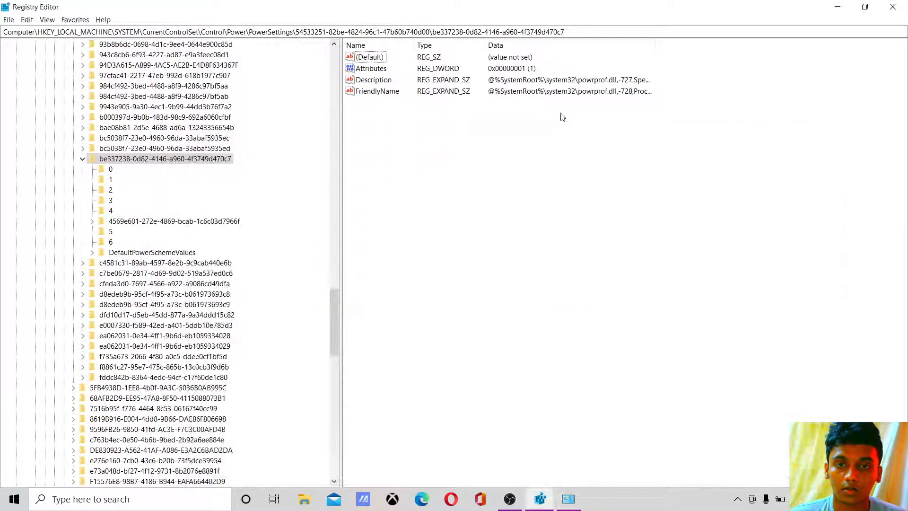
# Change the boost setting key's Attributes value data to 2.
pyautogui.doubleClick(372, 69)
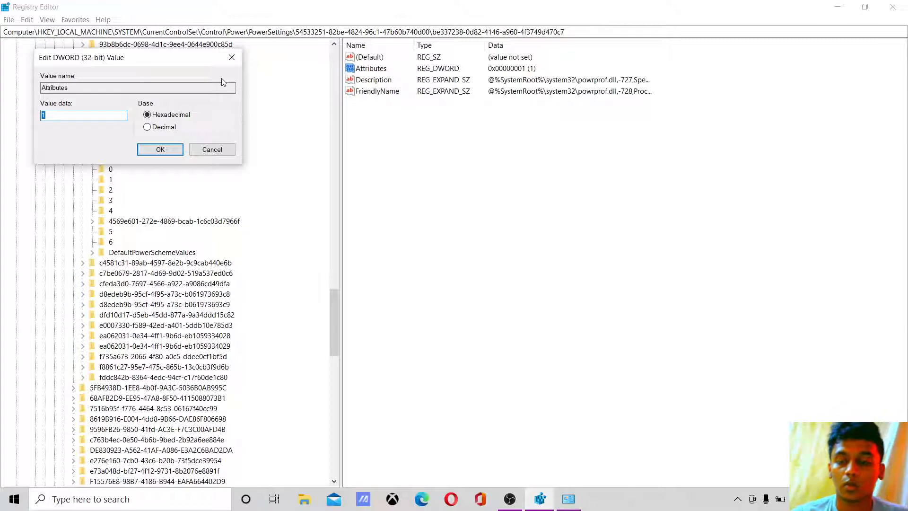
pyautogui.write('2')
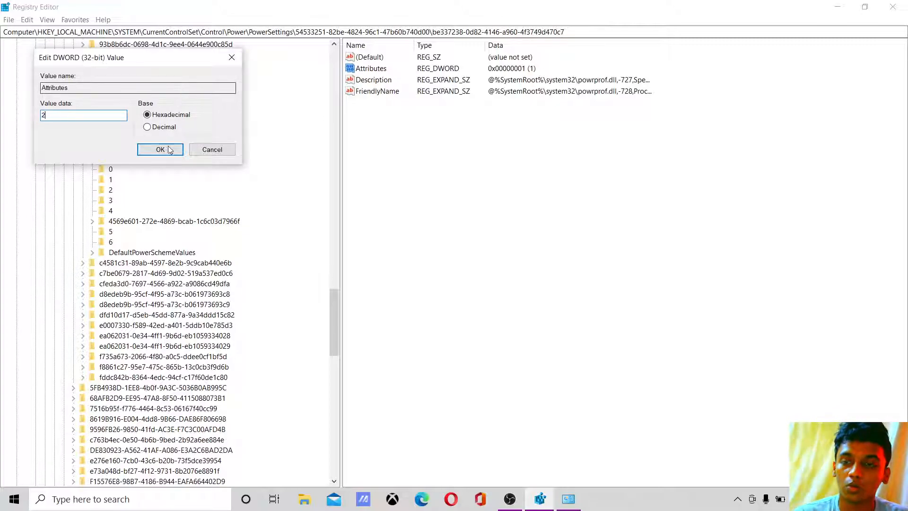
pyautogui.click(160, 149)
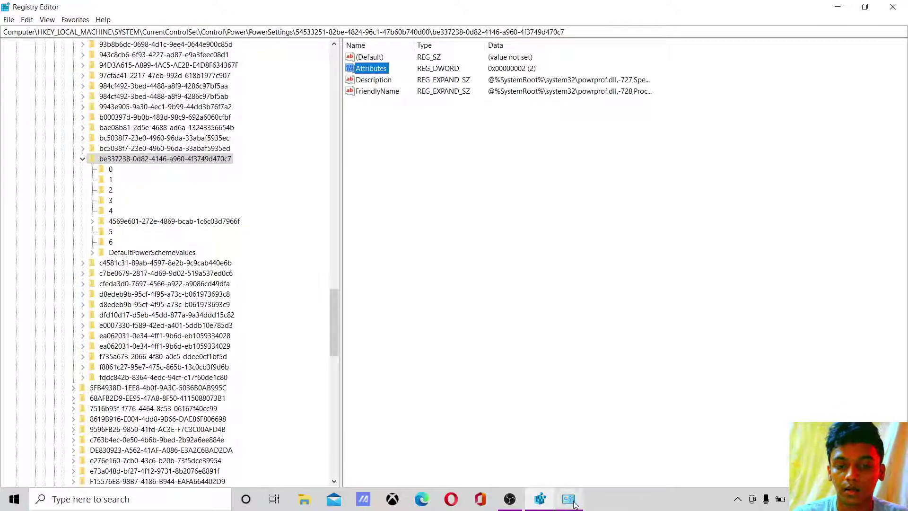
# Reopen advanced settings and set Processor performance boost mode On battery to Disabled.
pyautogui.click(567, 499)
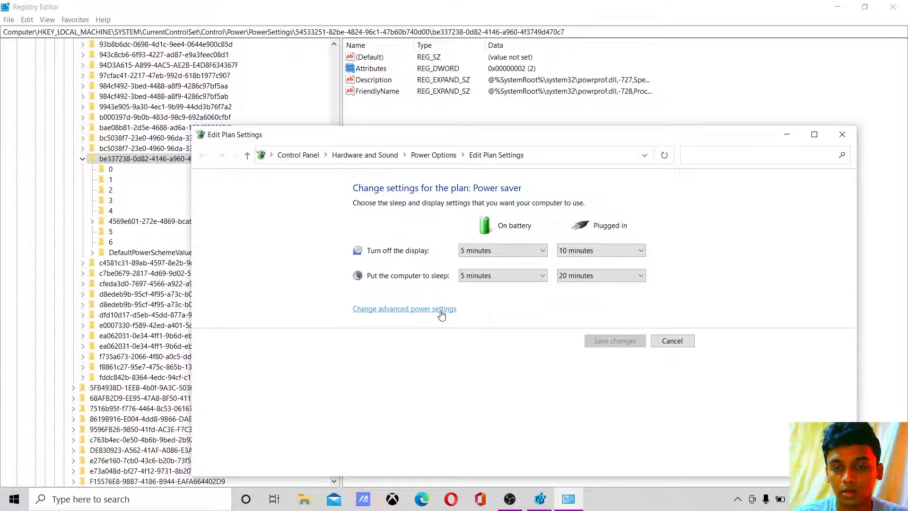
pyautogui.click(405, 308)
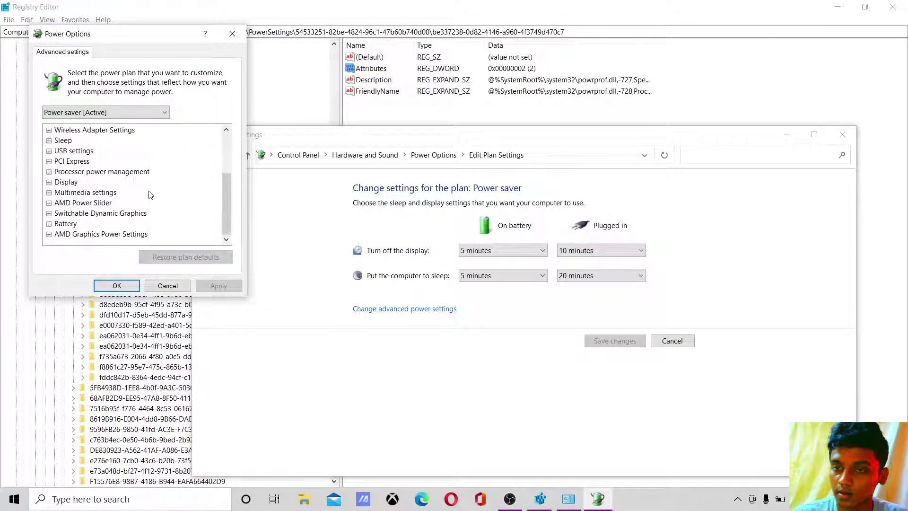
pyautogui.click(48, 172)
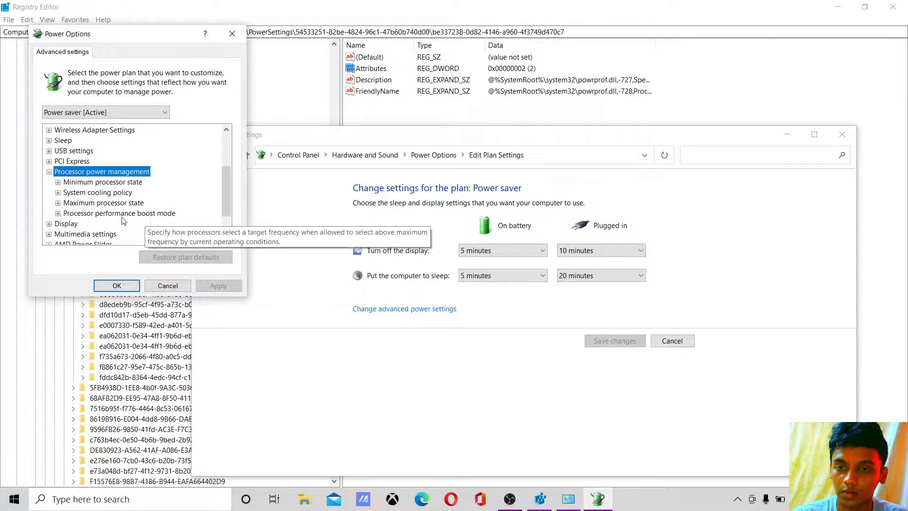
pyautogui.moveTo(174, 221)
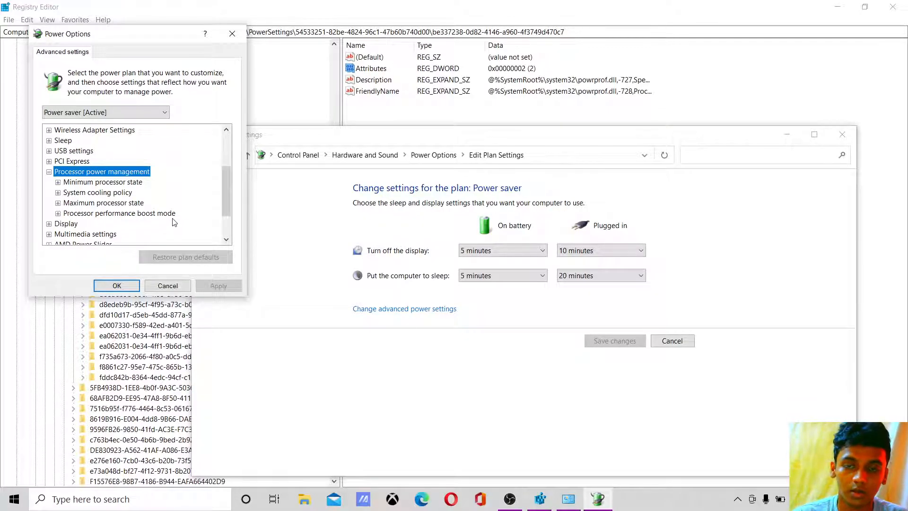
pyautogui.click(57, 214)
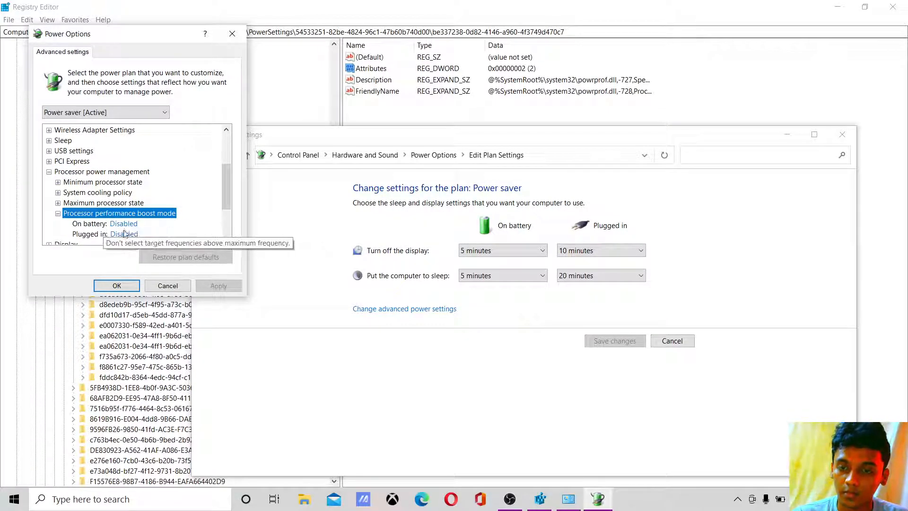
pyautogui.click(124, 224)
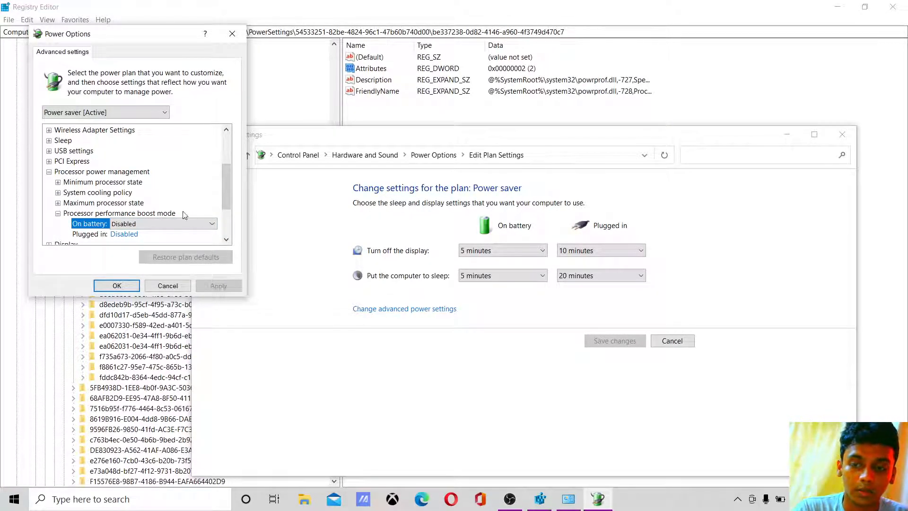
pyautogui.moveTo(95, 130)
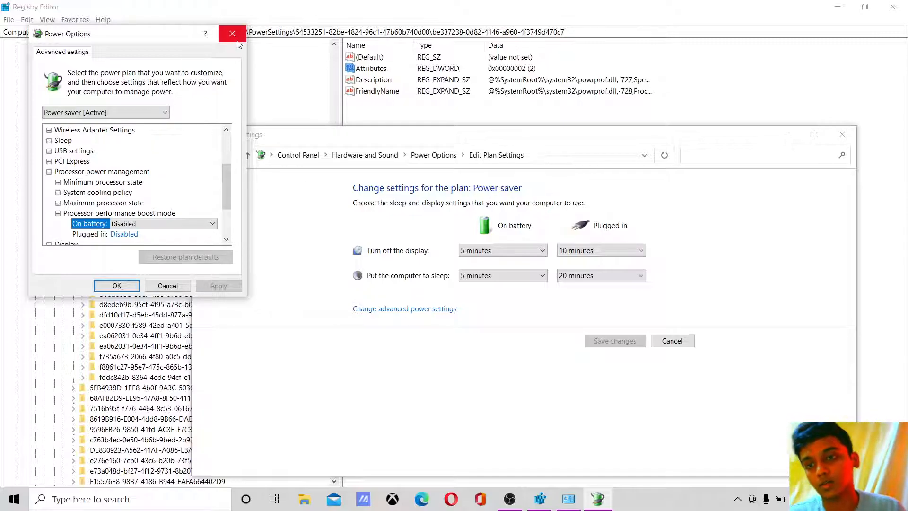
# Close Power Options, plan settings and Registry Editor, then bring up OBS.
pyautogui.click(233, 34)
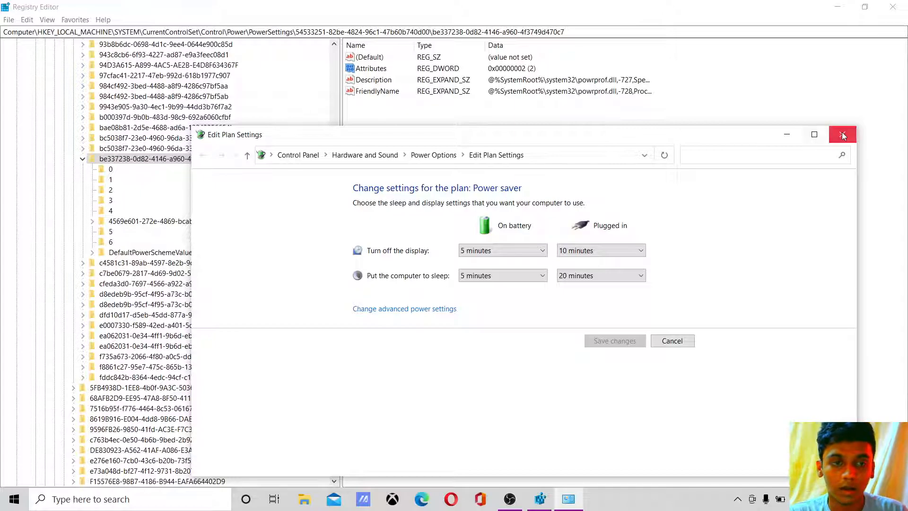
pyautogui.moveTo(842, 136)
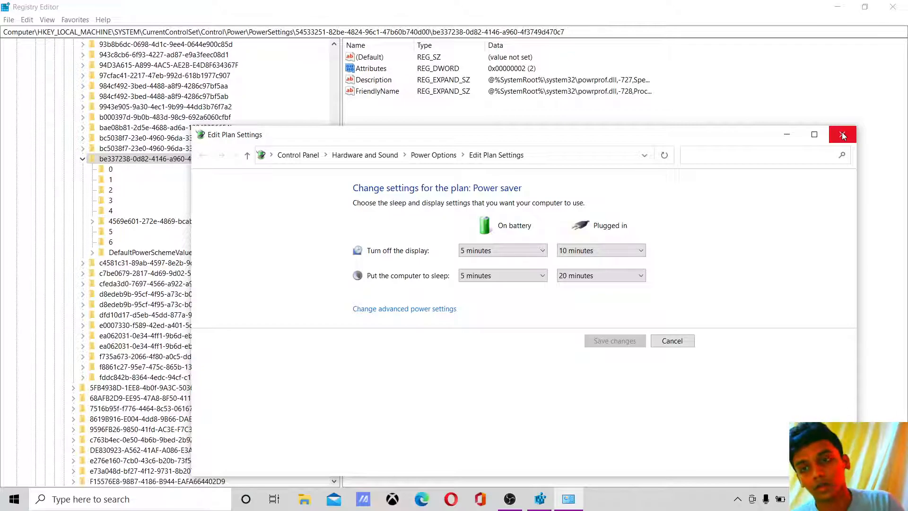
pyautogui.click(842, 134)
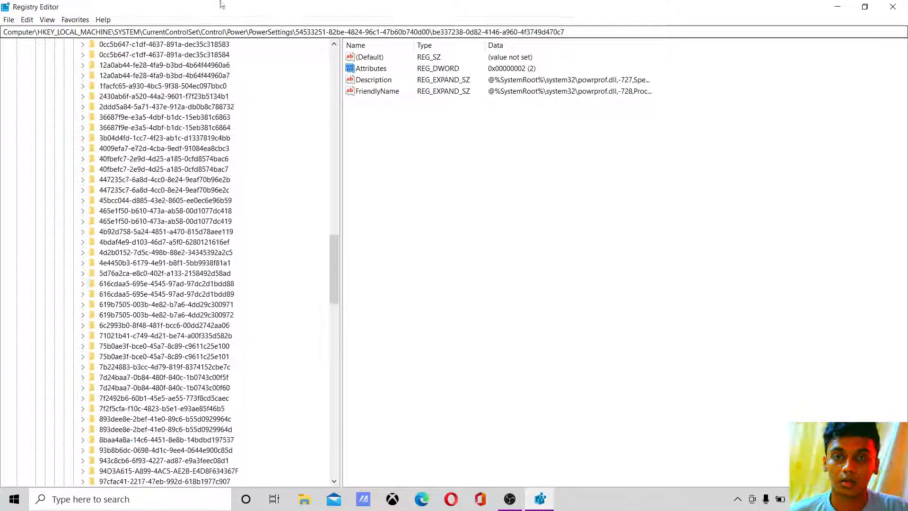
pyautogui.click(893, 6)
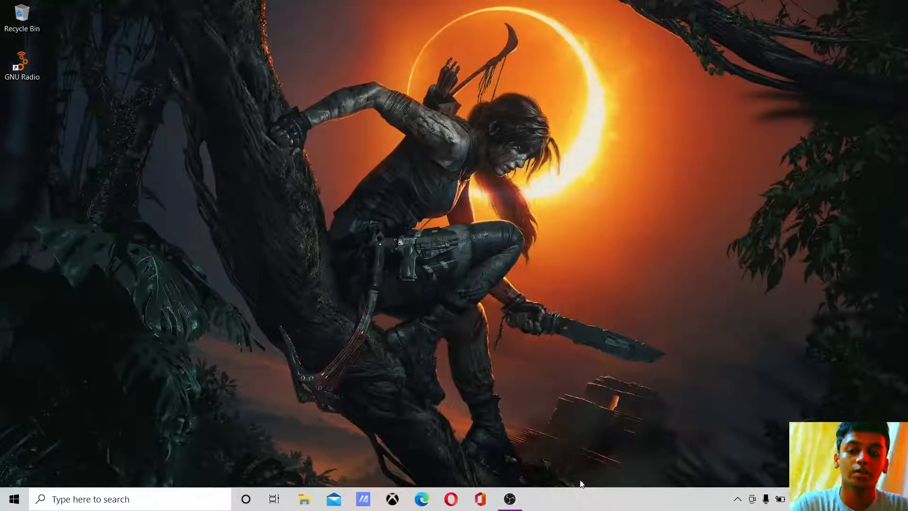
pyautogui.click(511, 499)
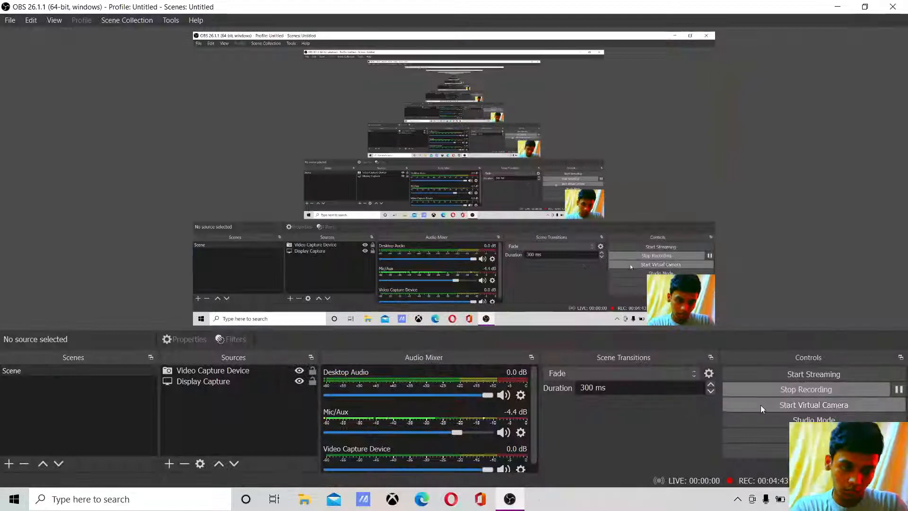